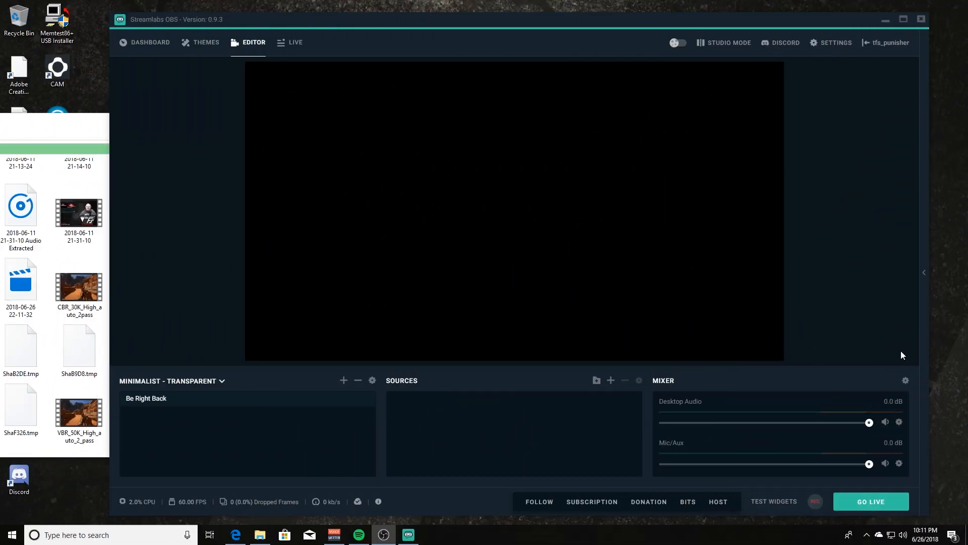
pyautogui.moveTo(611, 410)
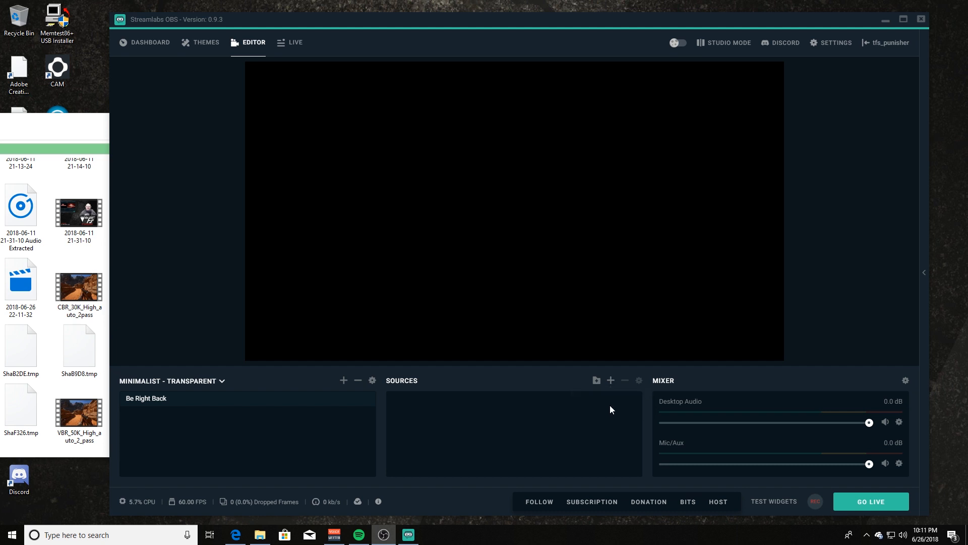
pyautogui.moveTo(596, 417)
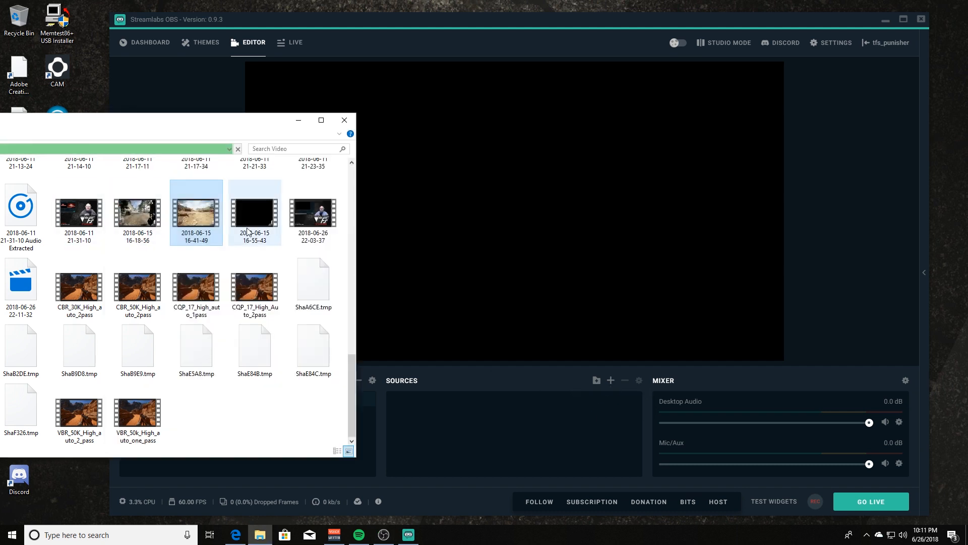
pyautogui.click(196, 213)
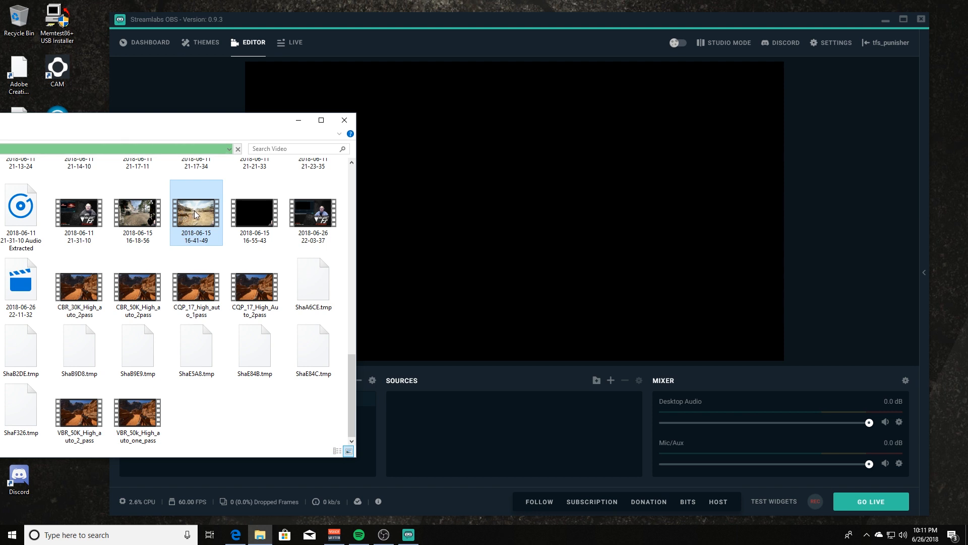
pyautogui.moveTo(469, 450)
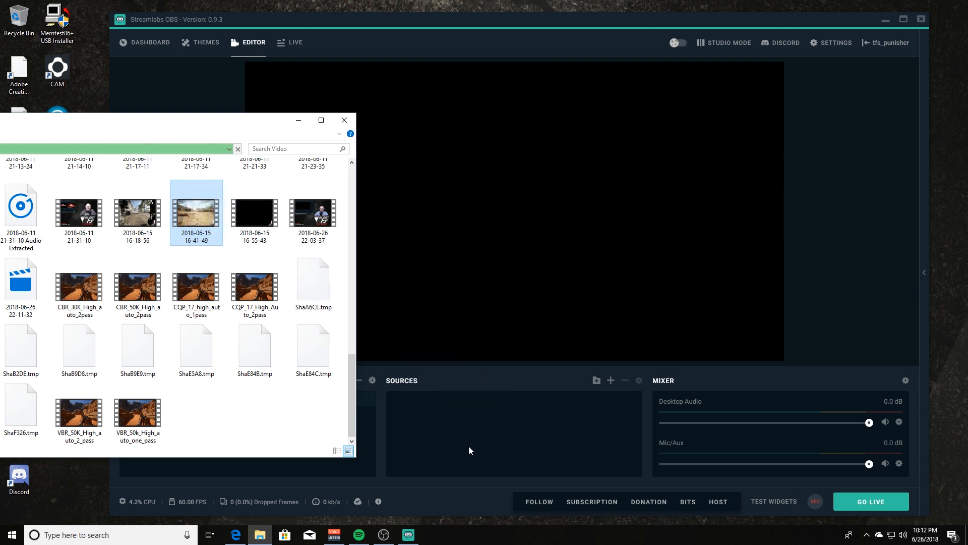
pyautogui.doubleClick(196, 213)
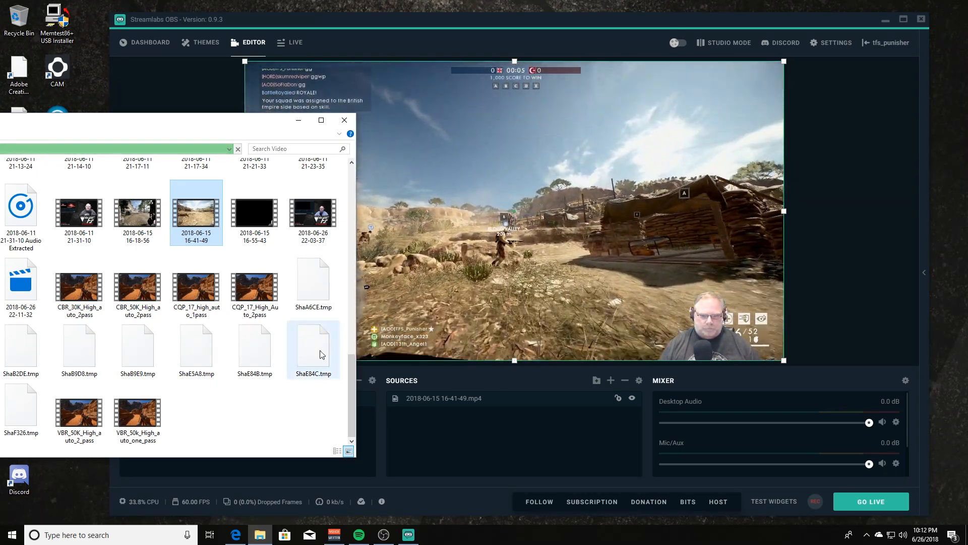
pyautogui.click(235, 535)
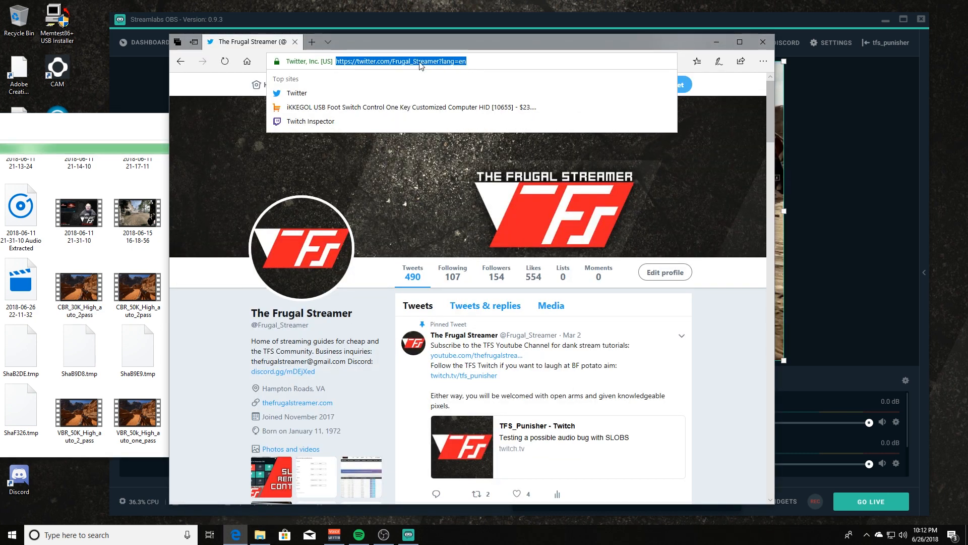
pyautogui.moveTo(407, 95)
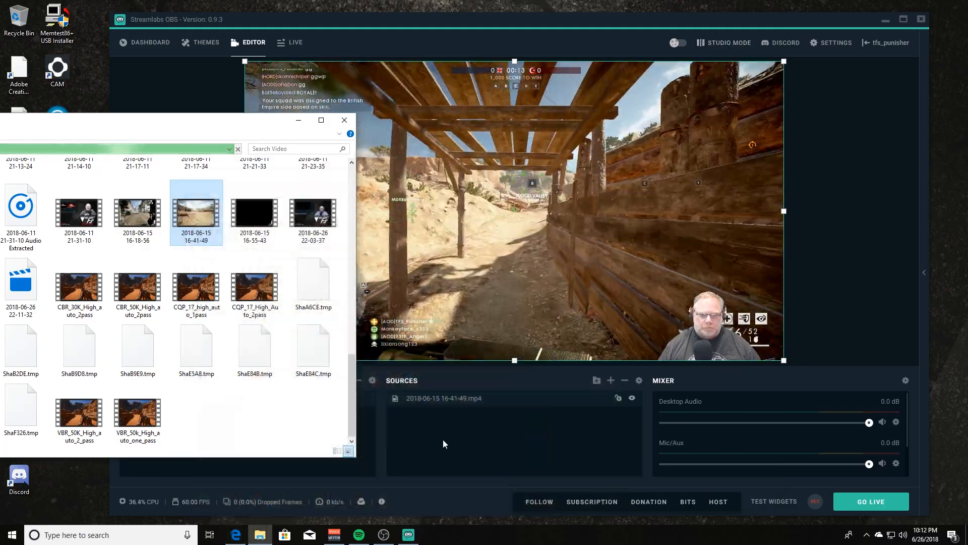
# Paste (Reference) the copied Twitter link as a browser source above the gameplay clip.
pyautogui.rightClick(451, 444)
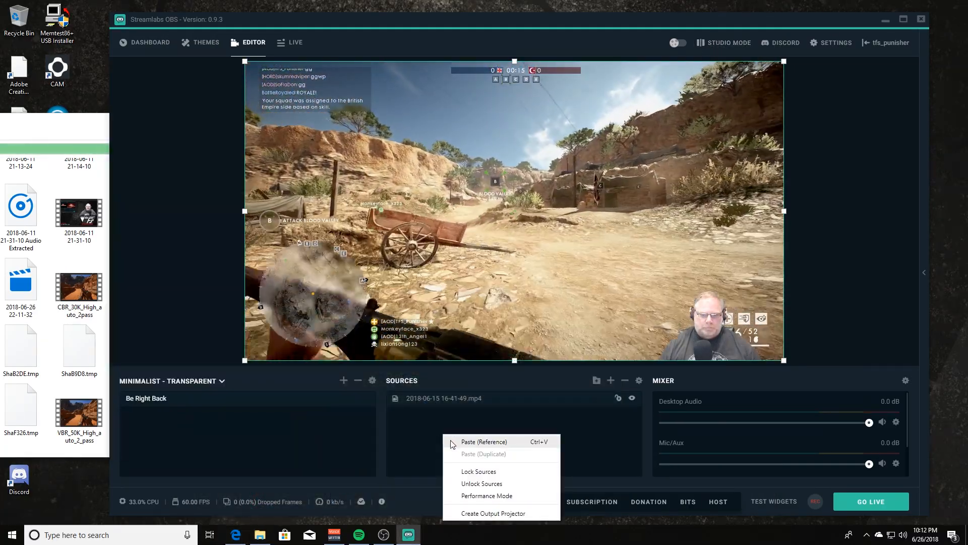
pyautogui.click(483, 441)
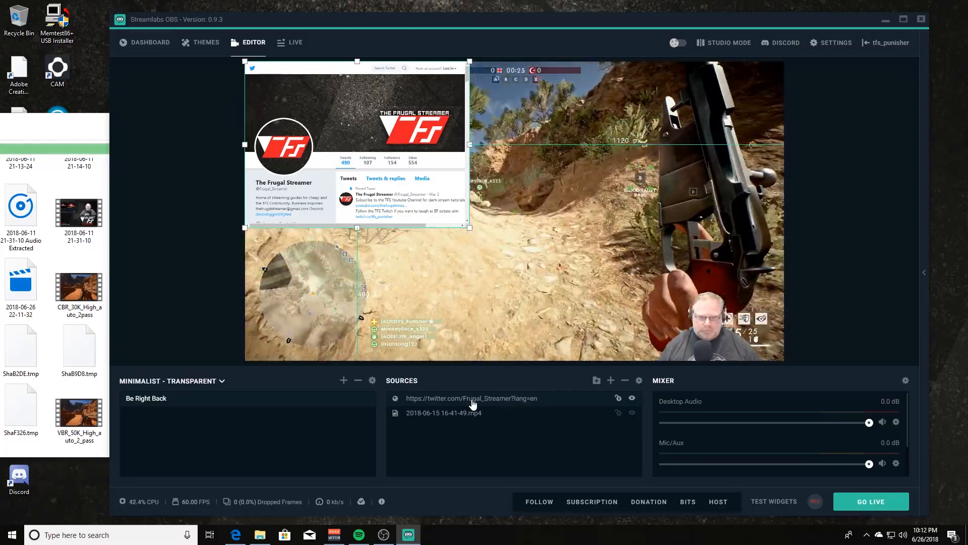
pyautogui.moveTo(355, 453)
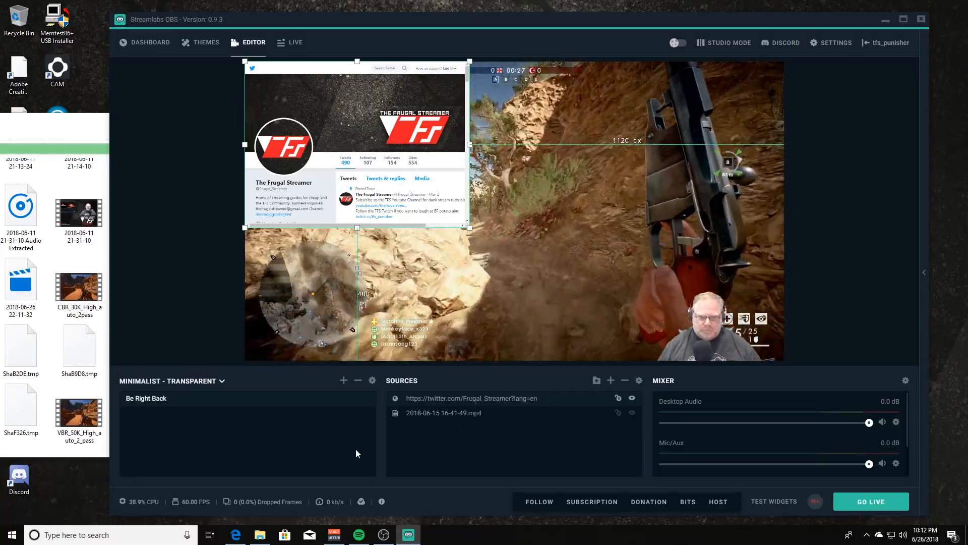